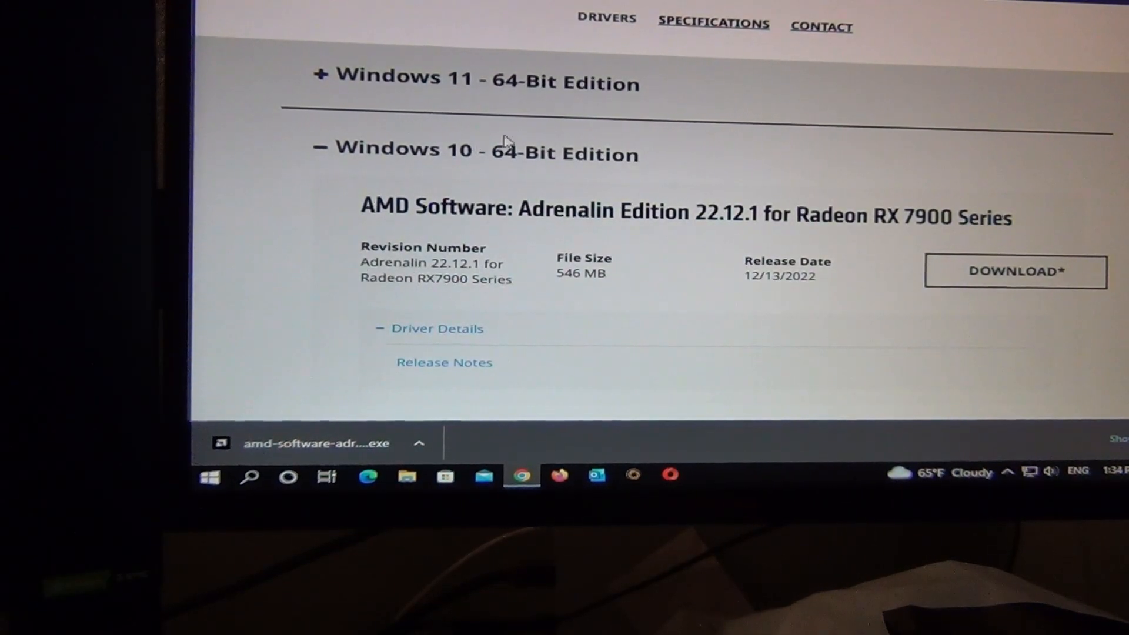
pyautogui.moveTo(421, 139)
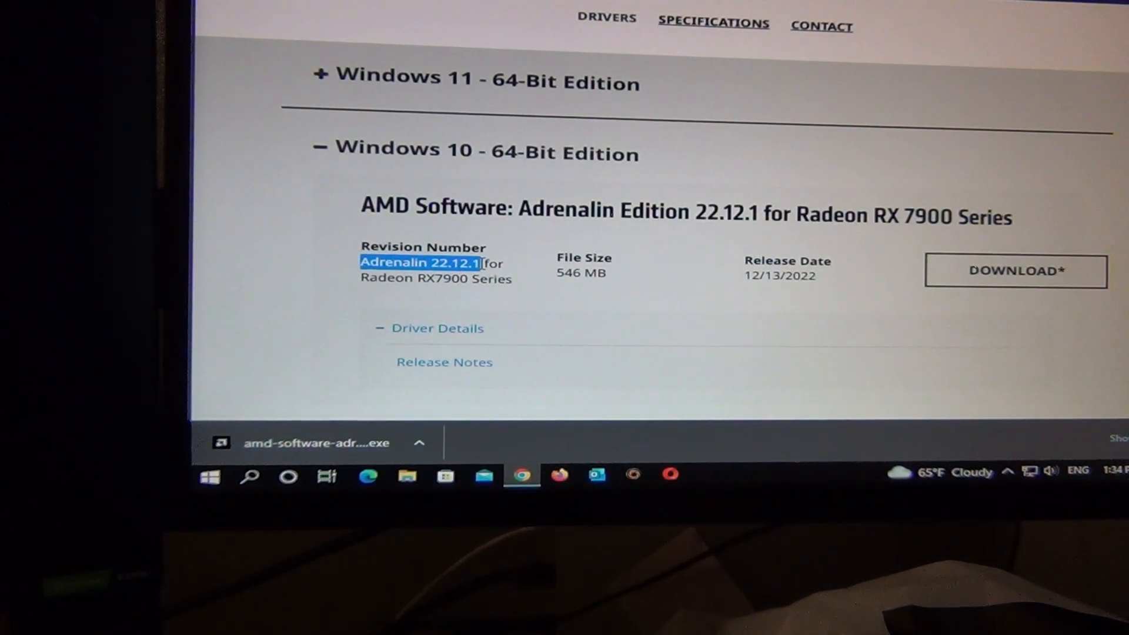
# Run the downloaded Adrenalin 22.12.1 installer, allow UAC, and begin installing to the default folder.
pyautogui.click(448, 294)
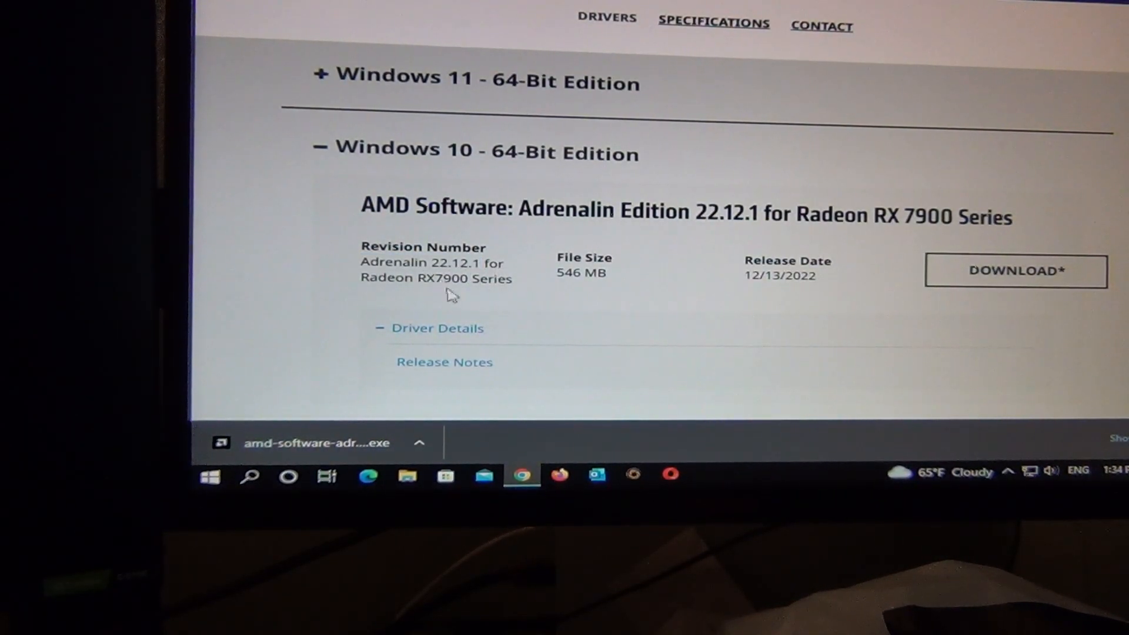
pyautogui.click(315, 444)
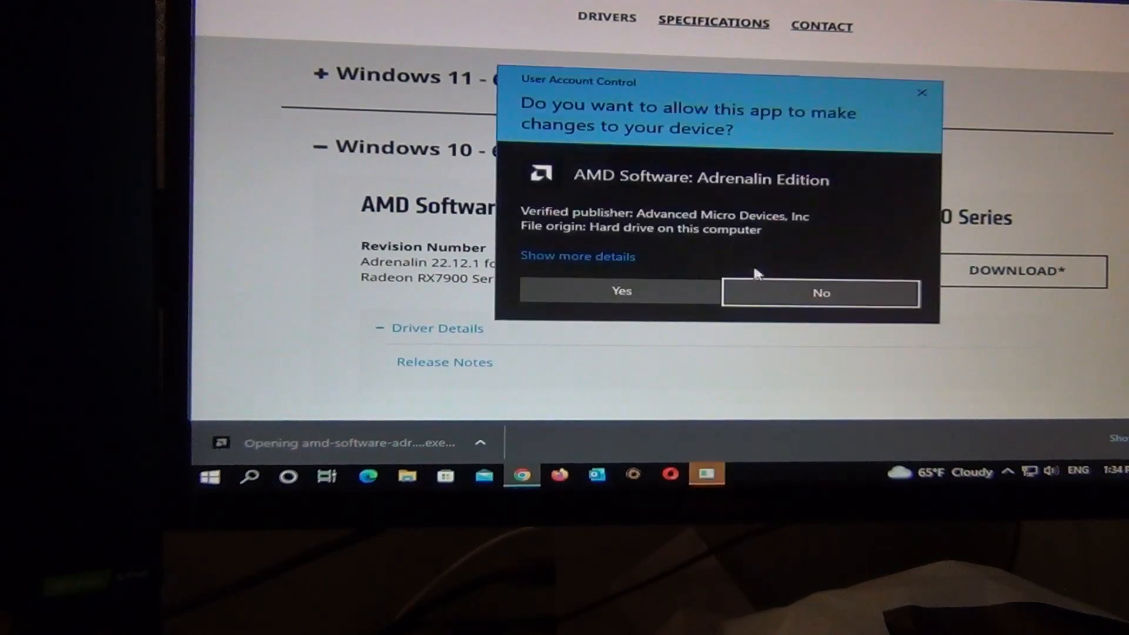
pyautogui.click(620, 291)
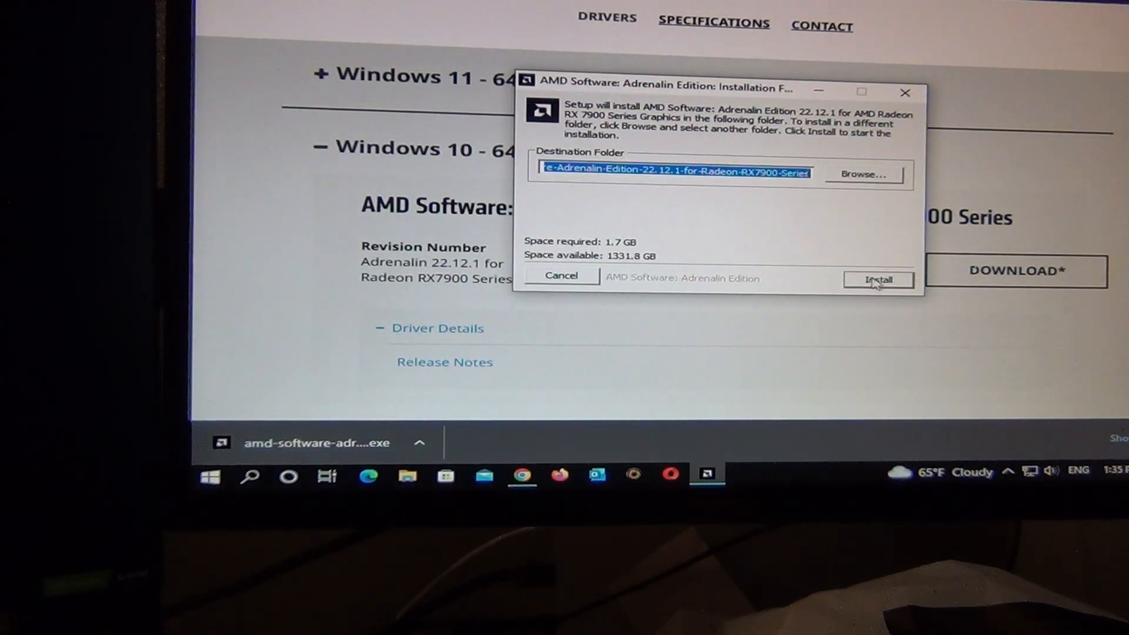
pyautogui.click(878, 280)
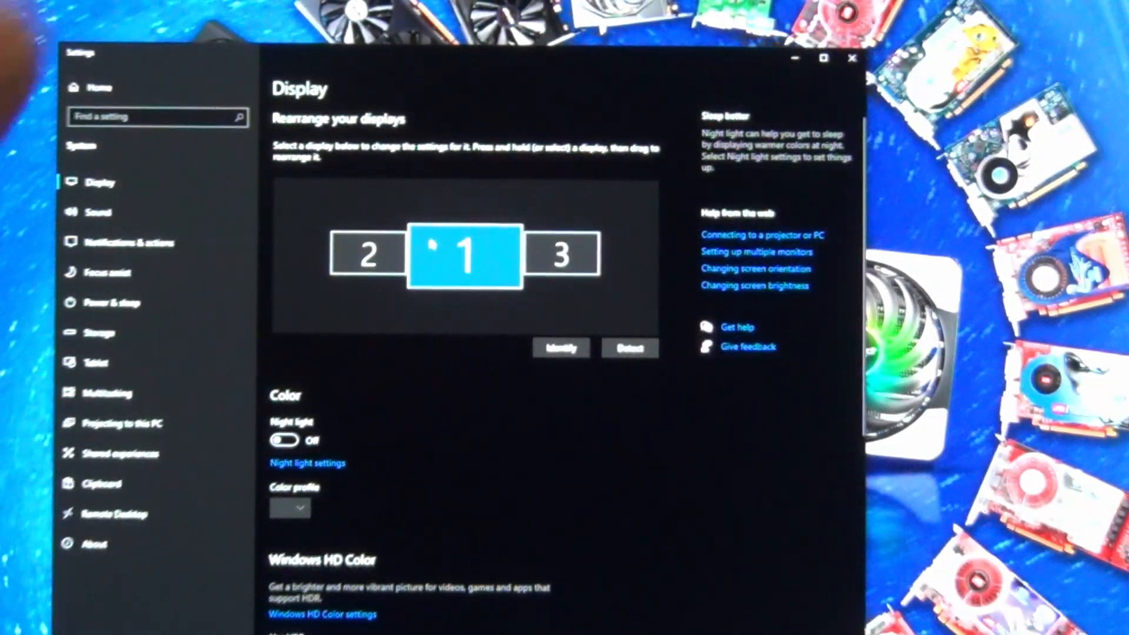
# Select displays 3, 2 and 1 in the arrangement to review each monitor's settings.
pyautogui.click(562, 255)
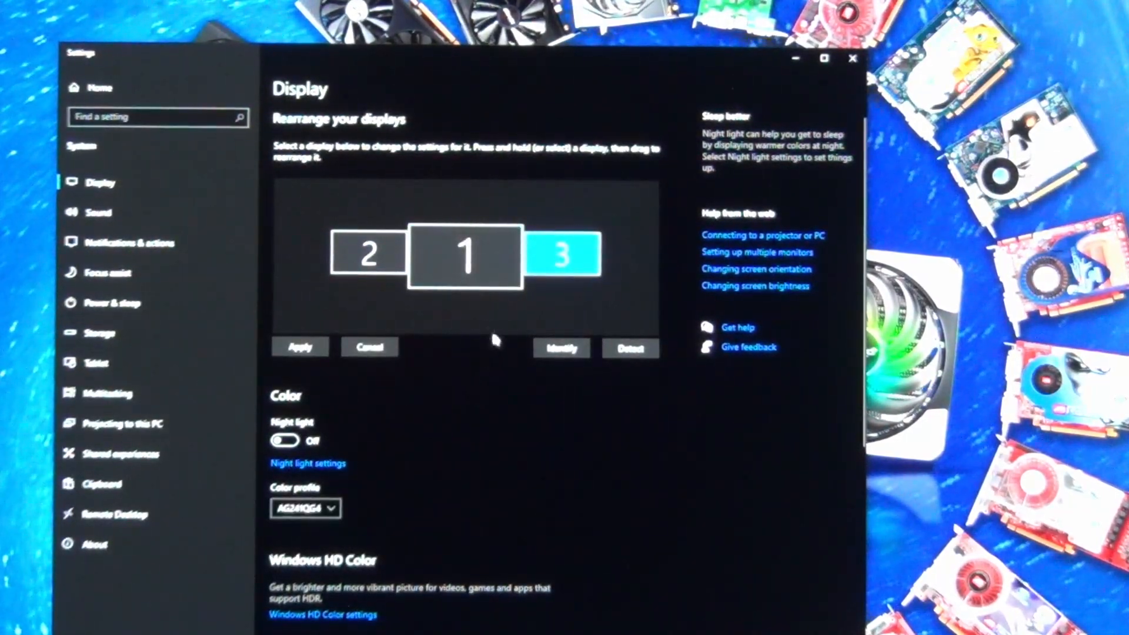
pyautogui.click(466, 257)
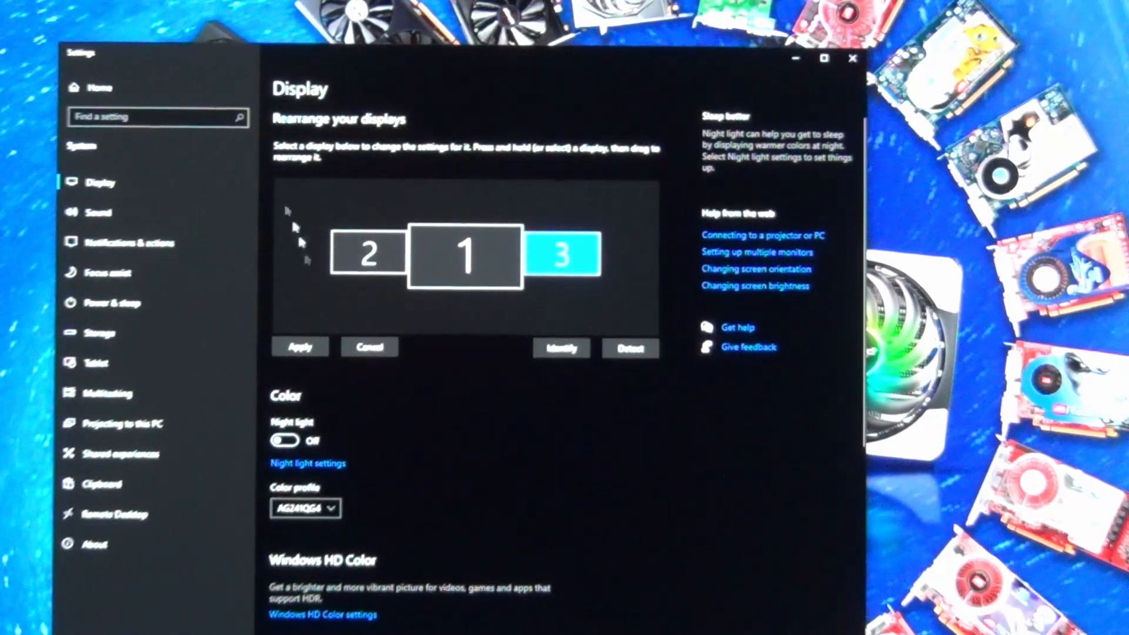
pyautogui.moveTo(389, 194)
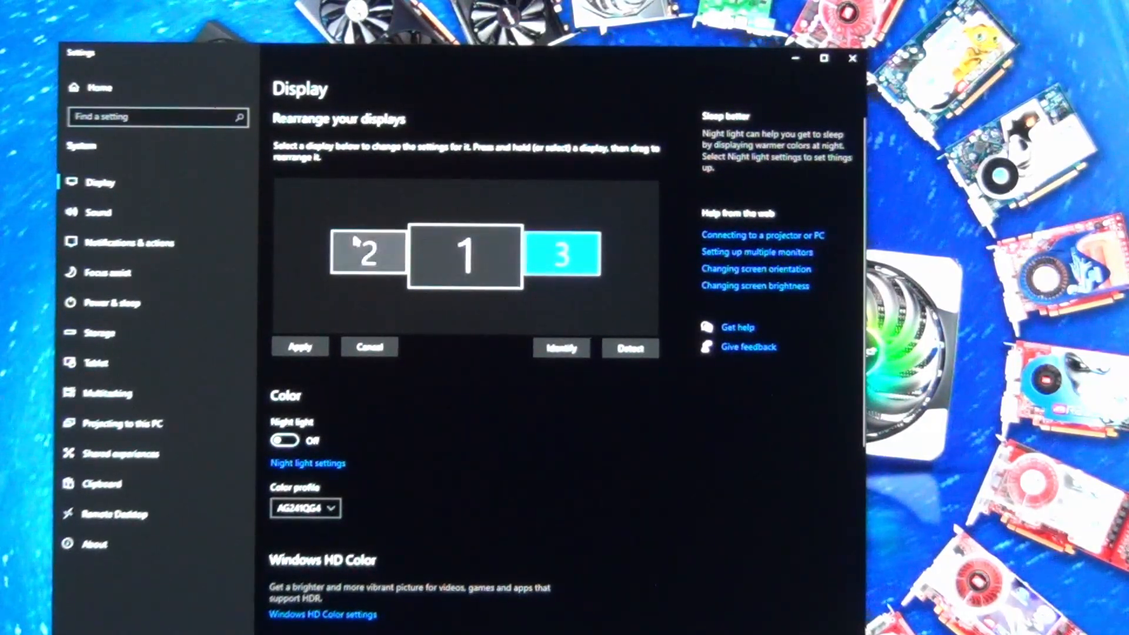
pyautogui.click(367, 256)
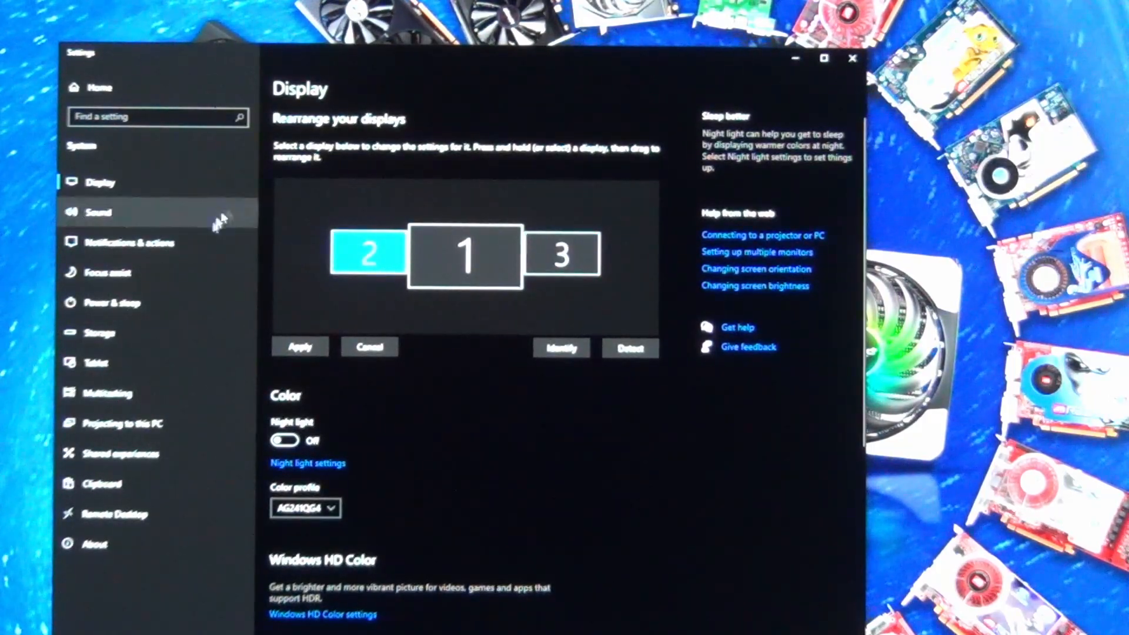
pyautogui.click(300, 346)
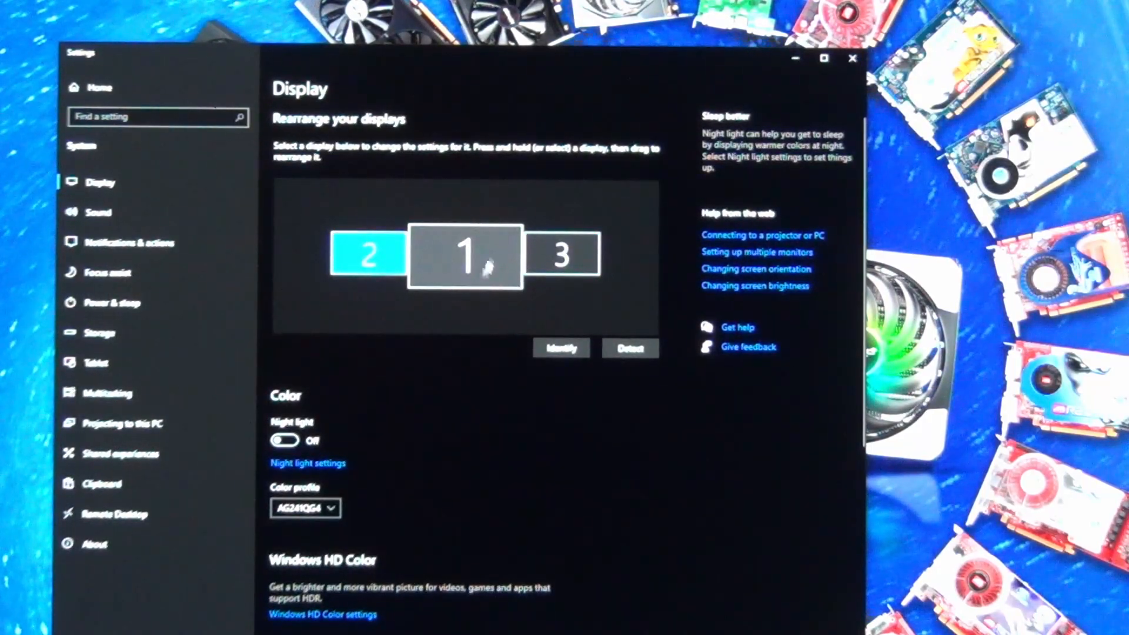
pyautogui.click(465, 256)
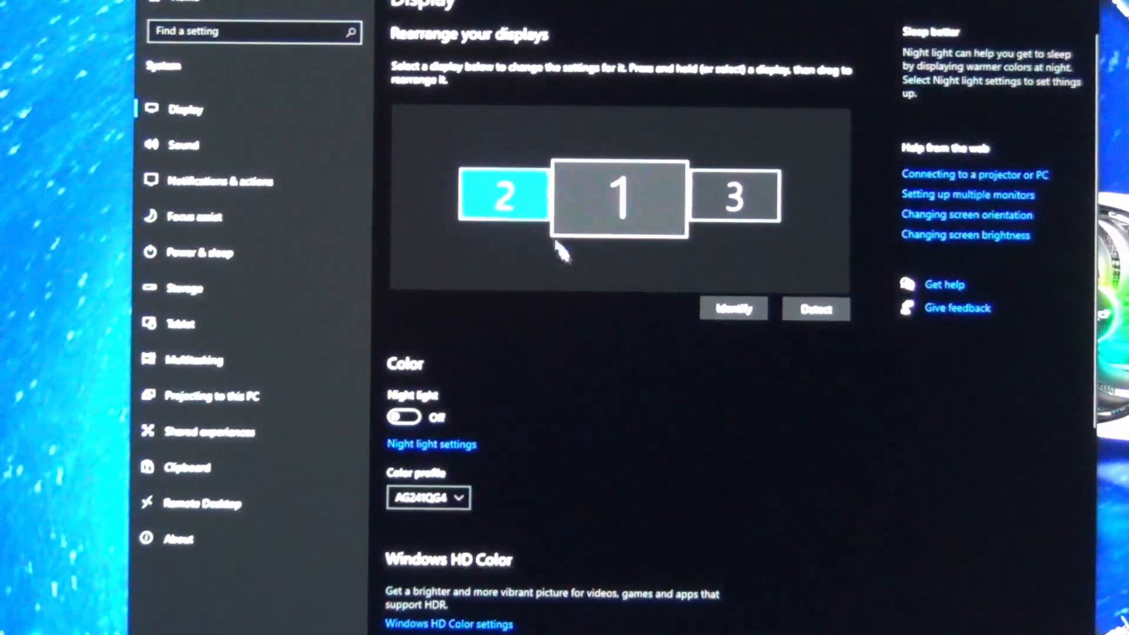
# Scroll the Display page to check the Display resolution setting.
pyautogui.scroll(-3)
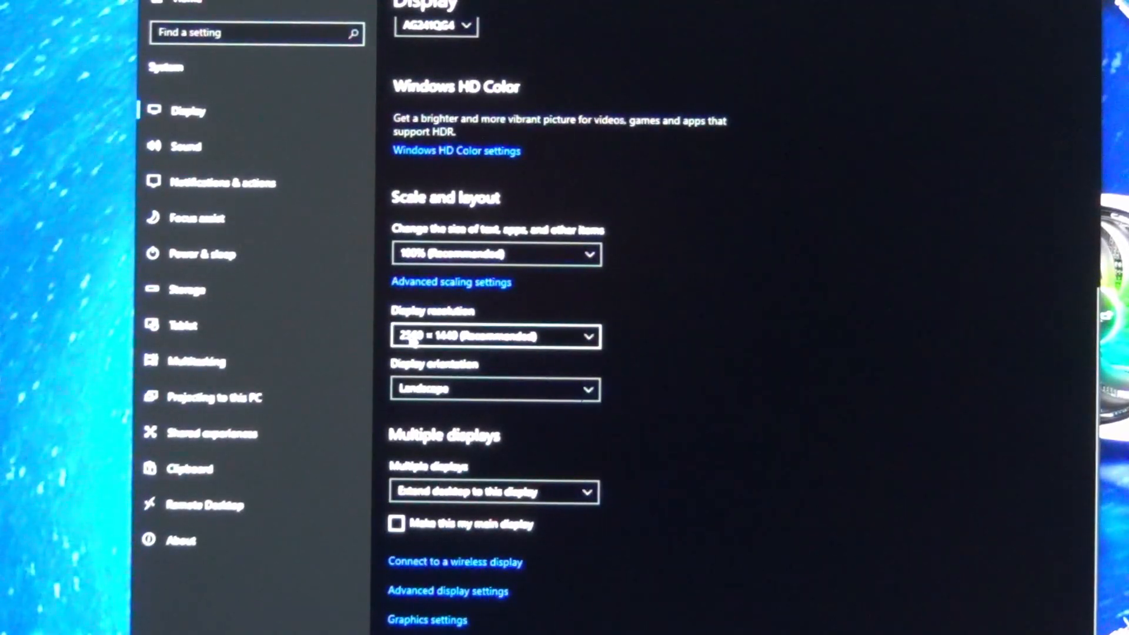
pyautogui.scroll(3)
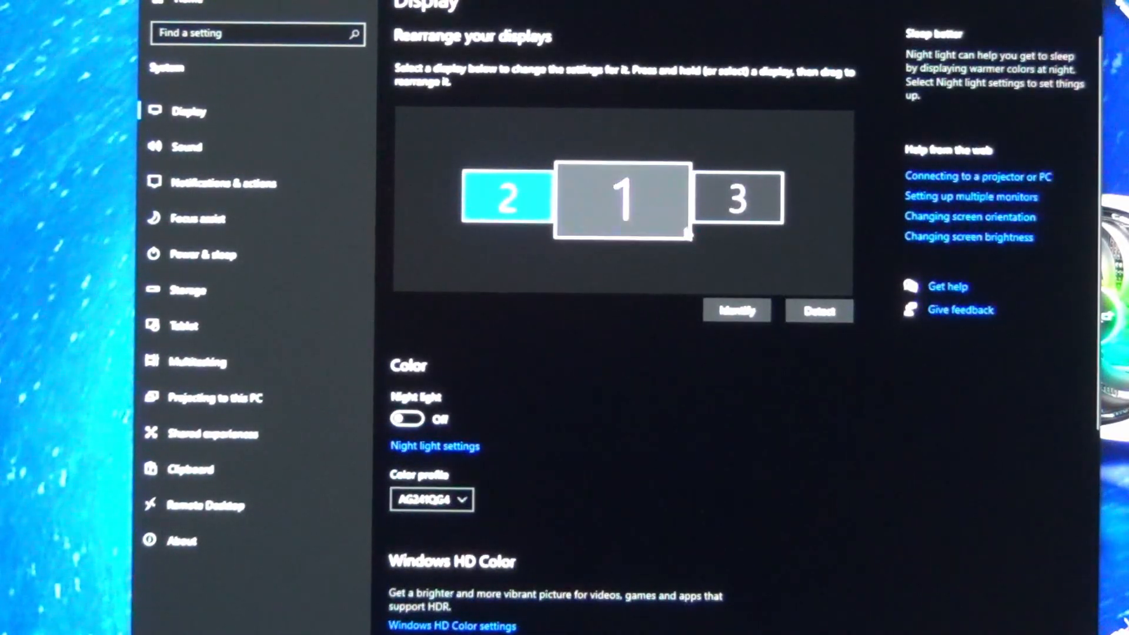
pyautogui.scroll(-3)
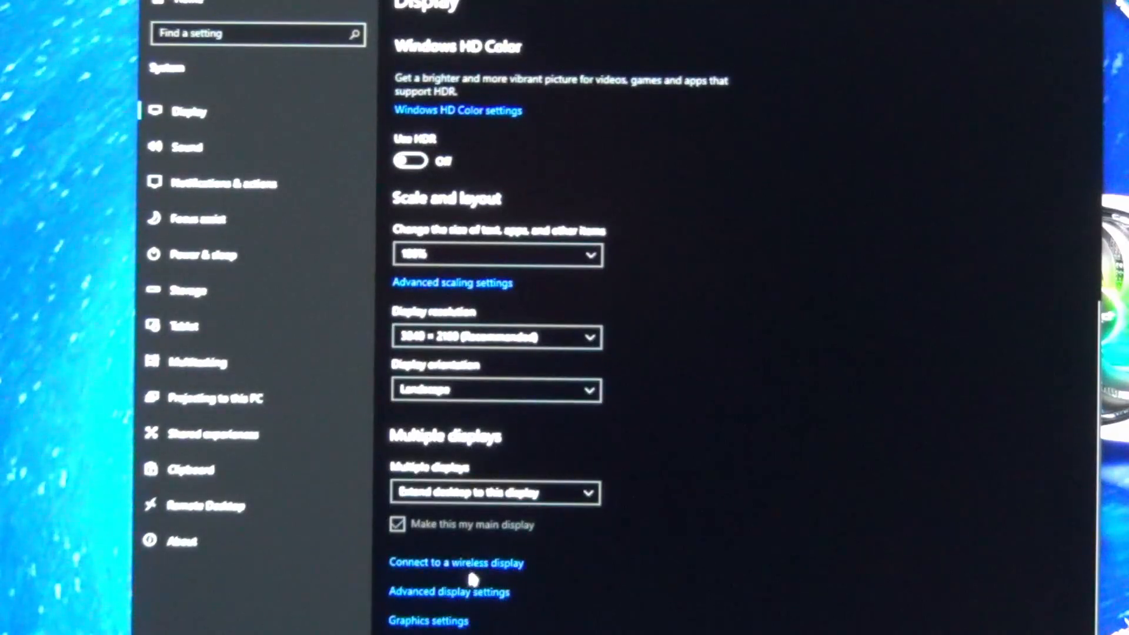
# View advanced display info for Display 2, 3 and 1, confirming RX 7900 XT at 144 Hz.
pyautogui.click(448, 592)
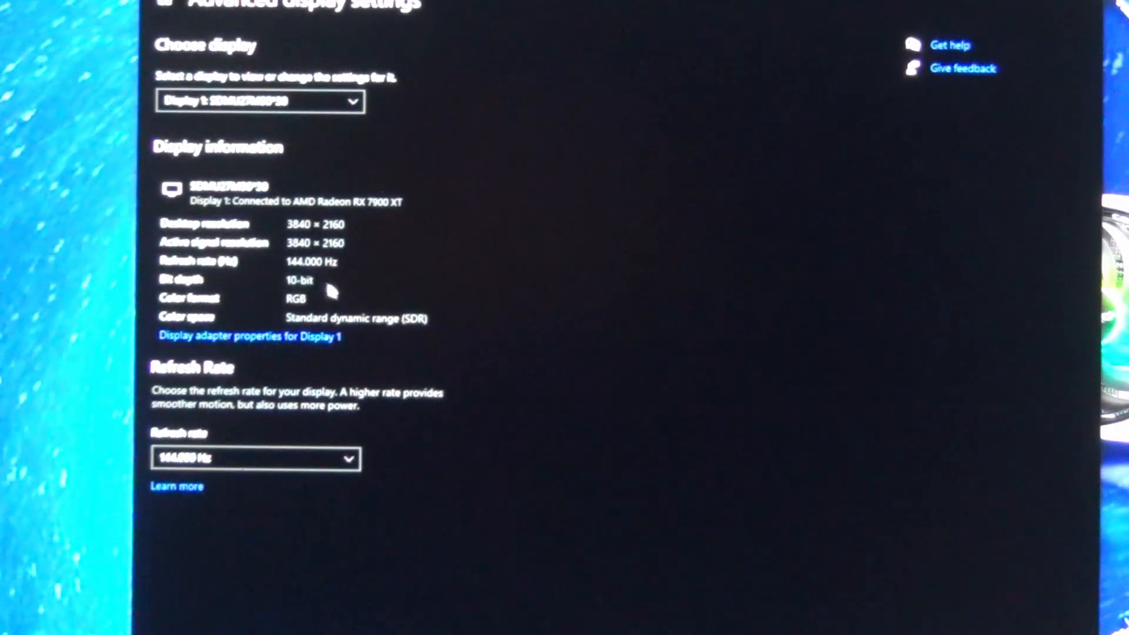
pyautogui.moveTo(274, 284)
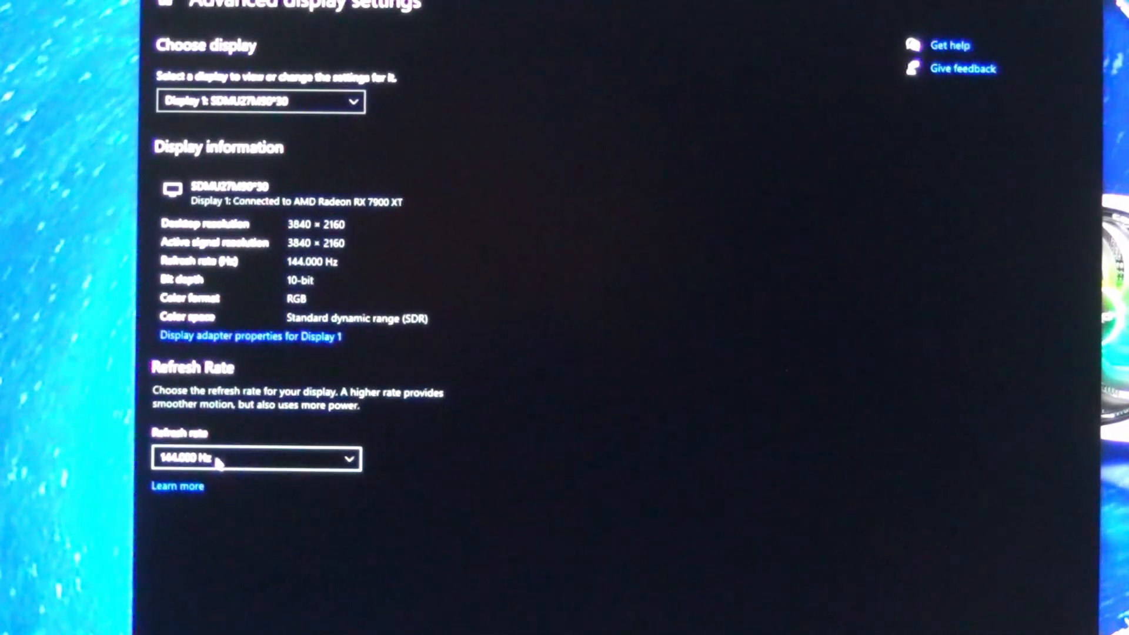
pyautogui.click(259, 101)
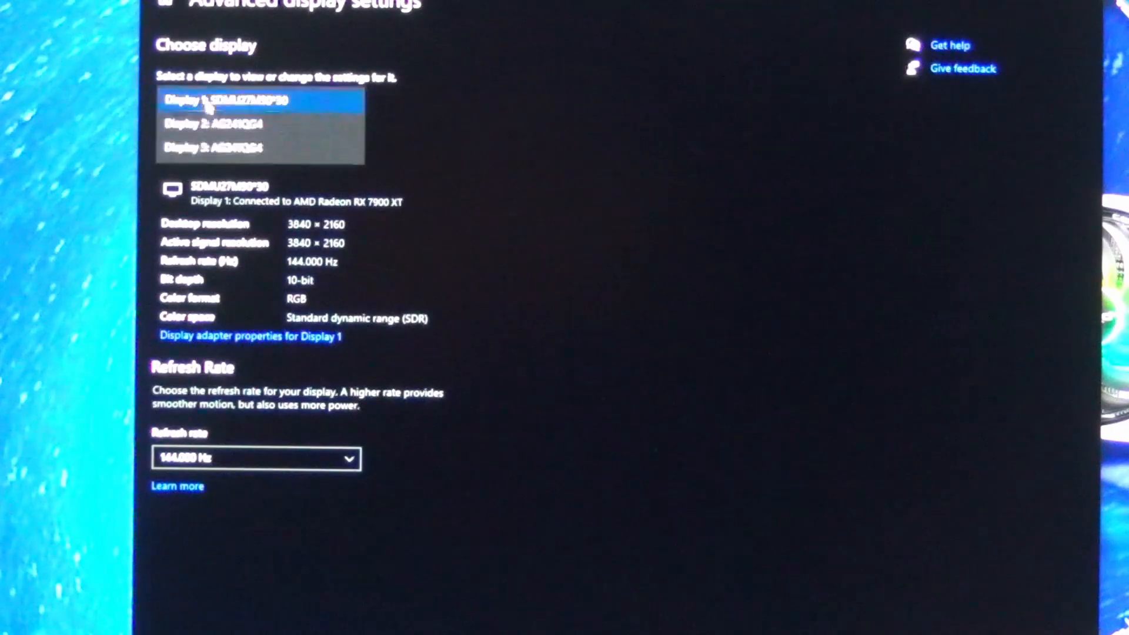
pyautogui.click(216, 123)
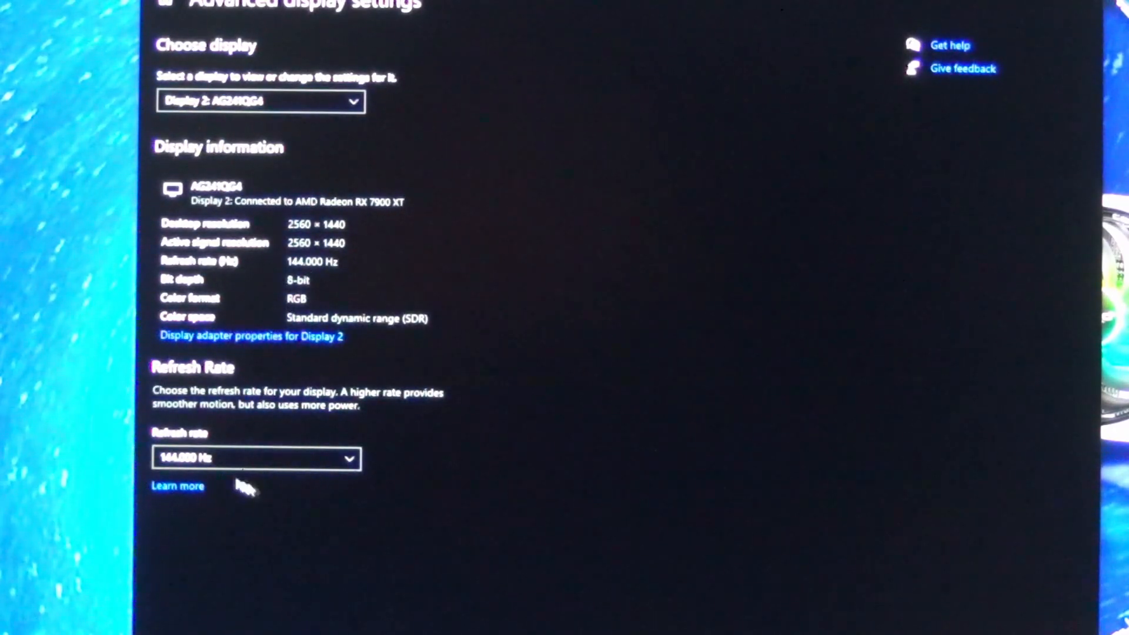
pyautogui.click(259, 101)
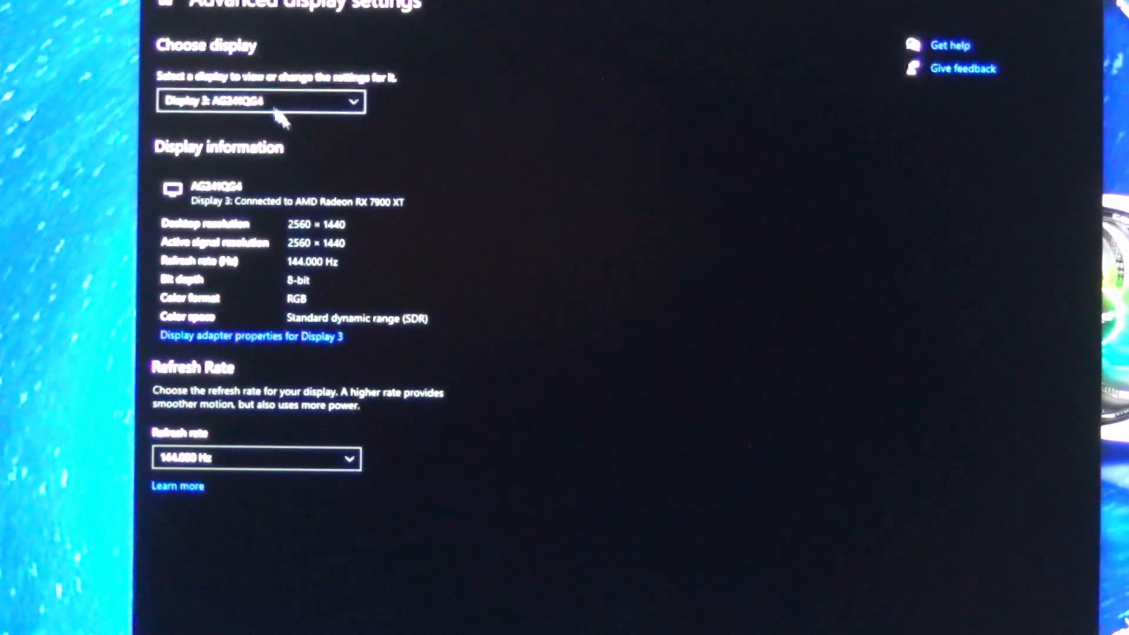
pyautogui.click(262, 101)
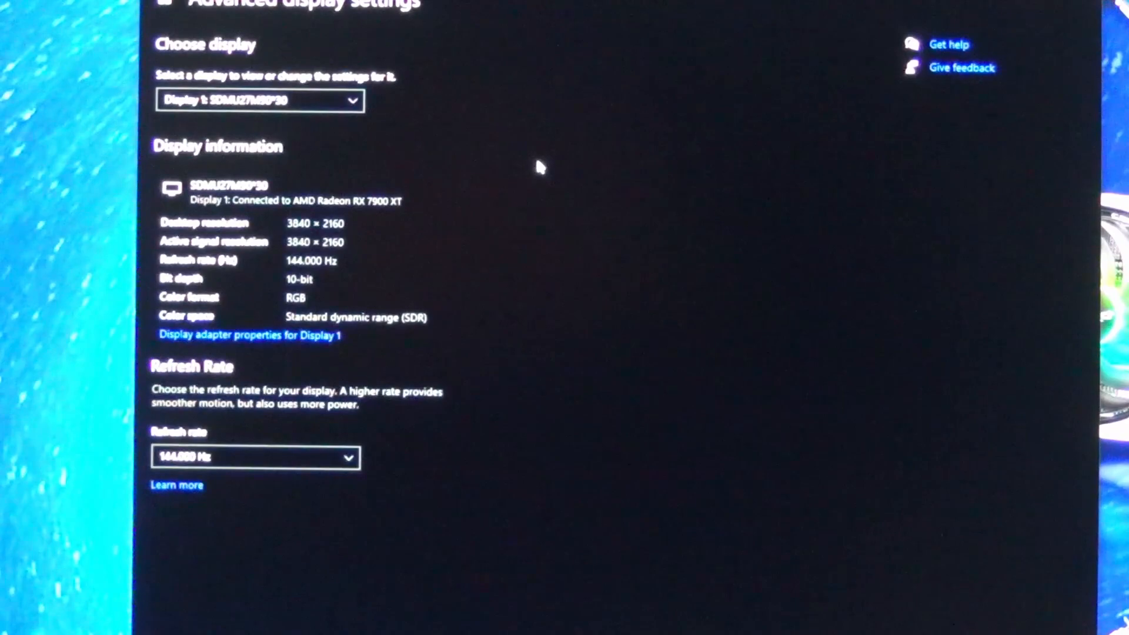
pyautogui.moveTo(545, 351)
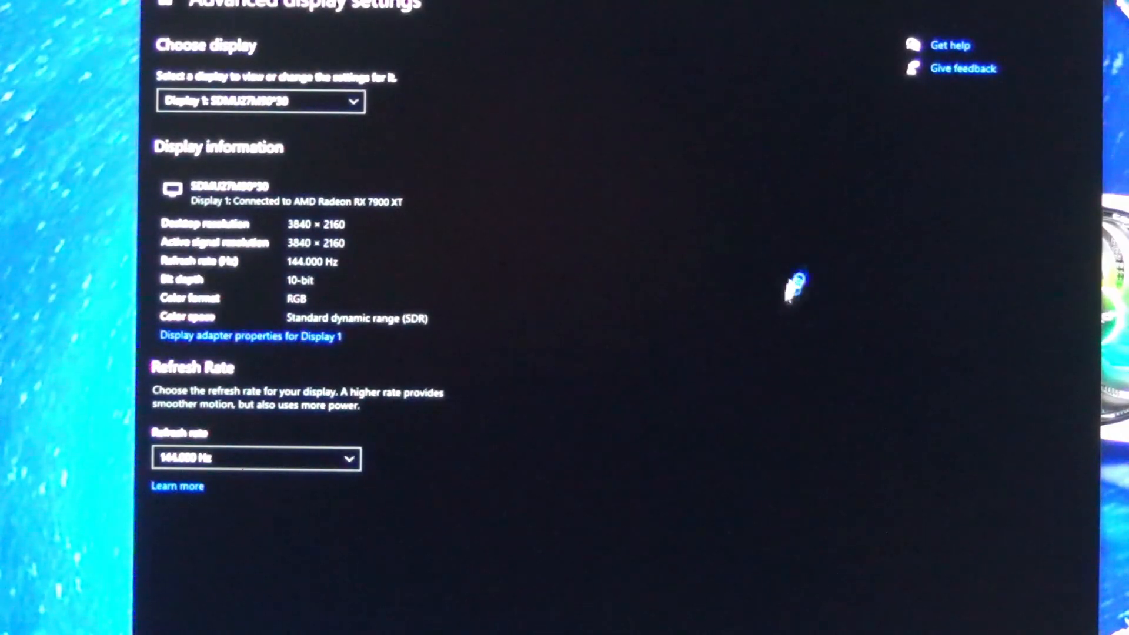
pyautogui.moveTo(757, 280)
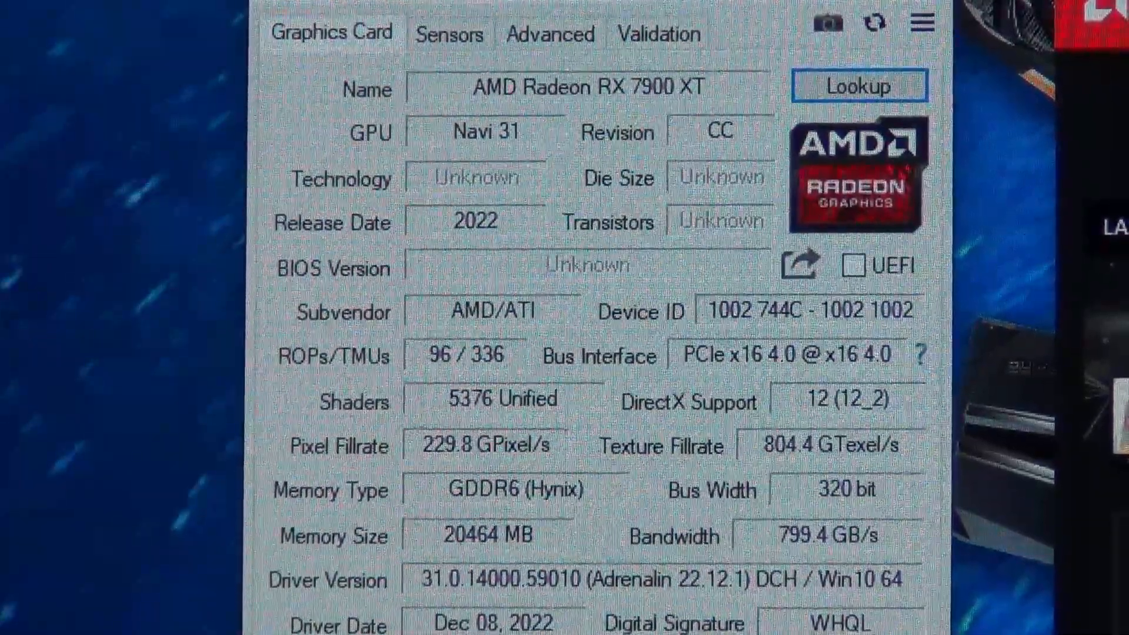
# Read GPU-Z's Graphics Card details showing RX 7900 XT with Adrenalin 22.12.1.
pyautogui.scroll(-3)
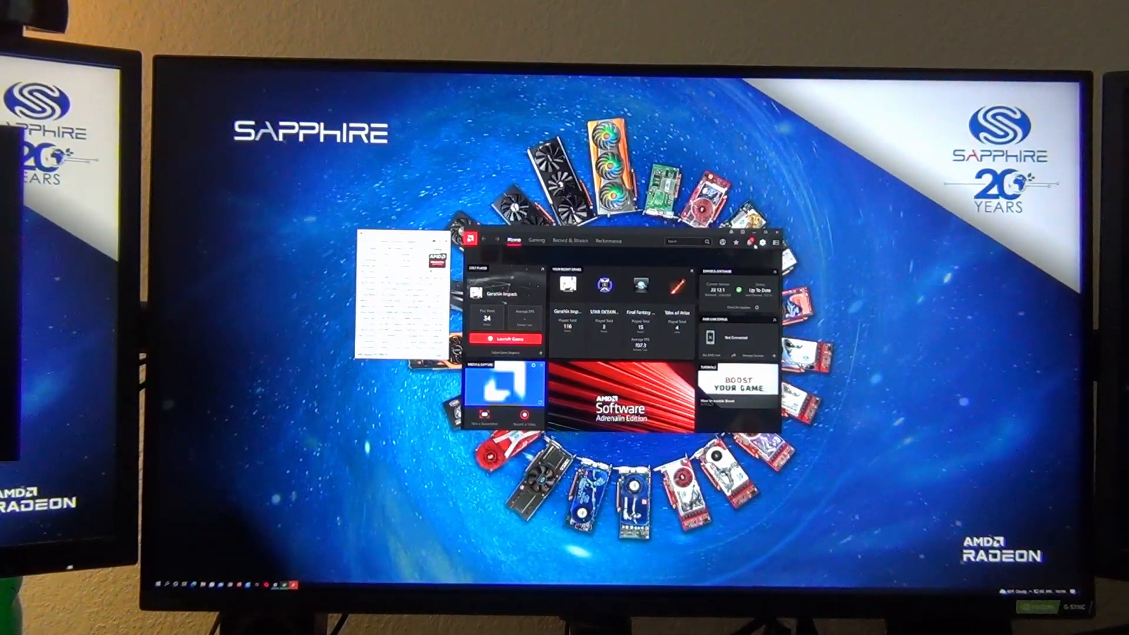
# Show the Adrenalin Edition messages list via the notifications bell.
pyautogui.click(751, 241)
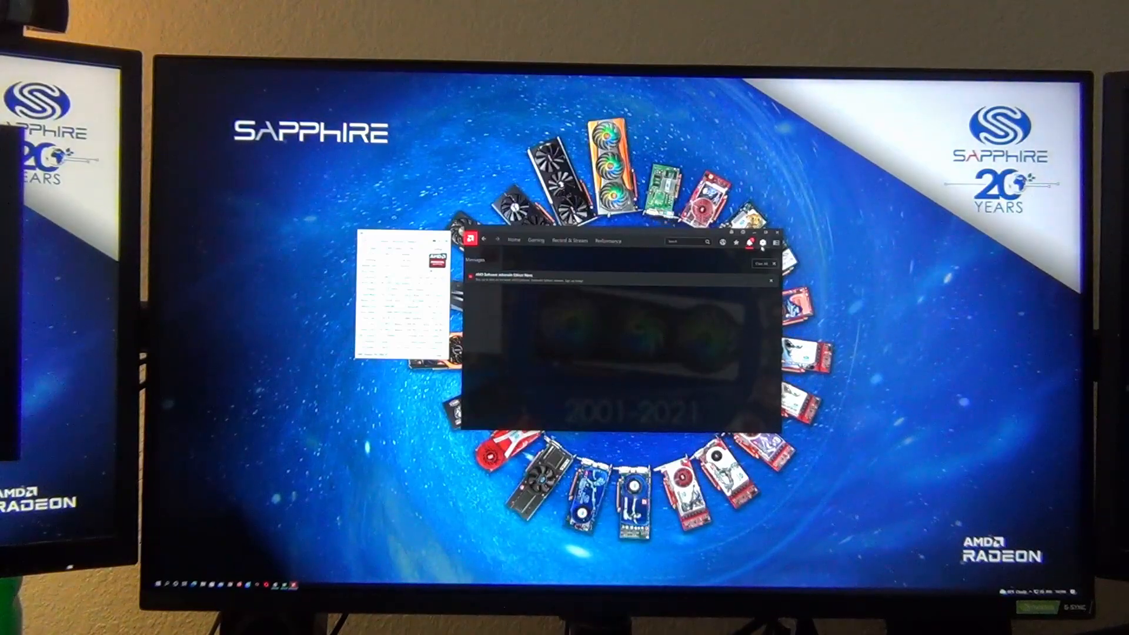